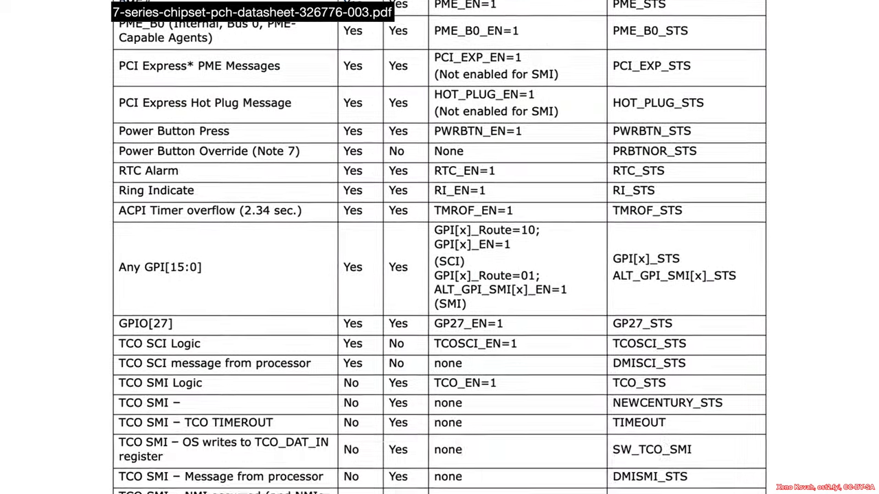
pyautogui.scroll(-3)
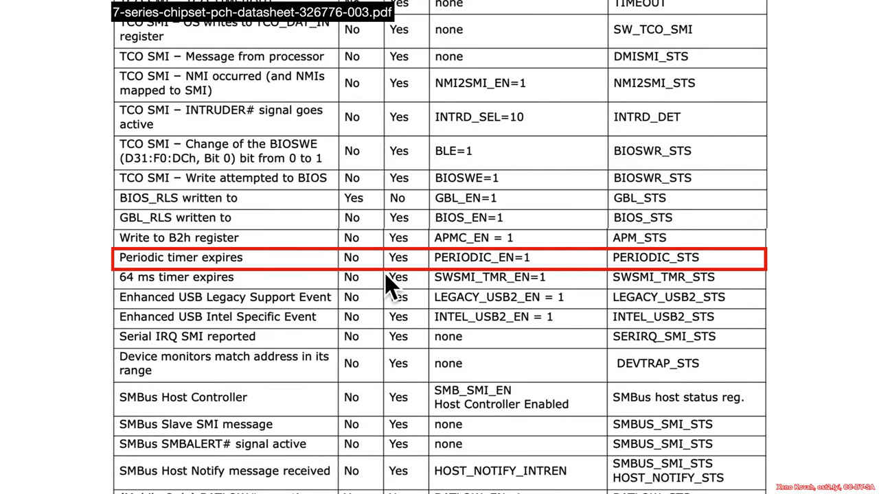
pyautogui.moveTo(529, 282)
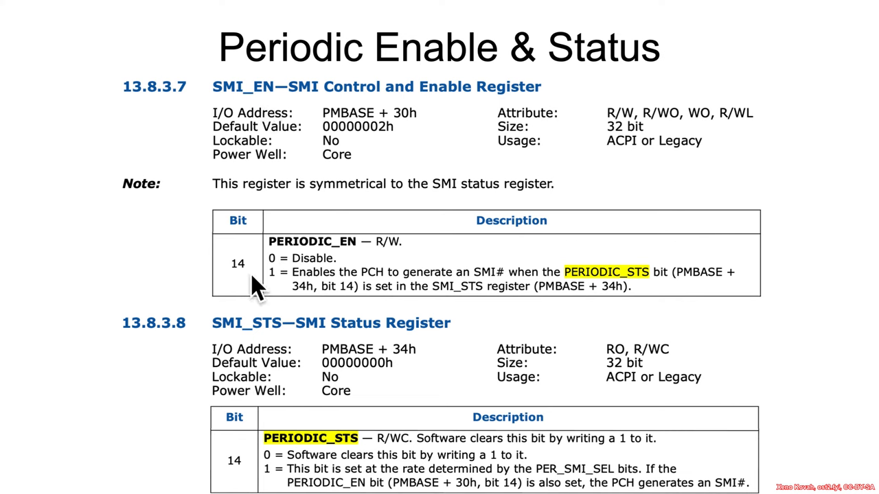
pyautogui.moveTo(395, 295)
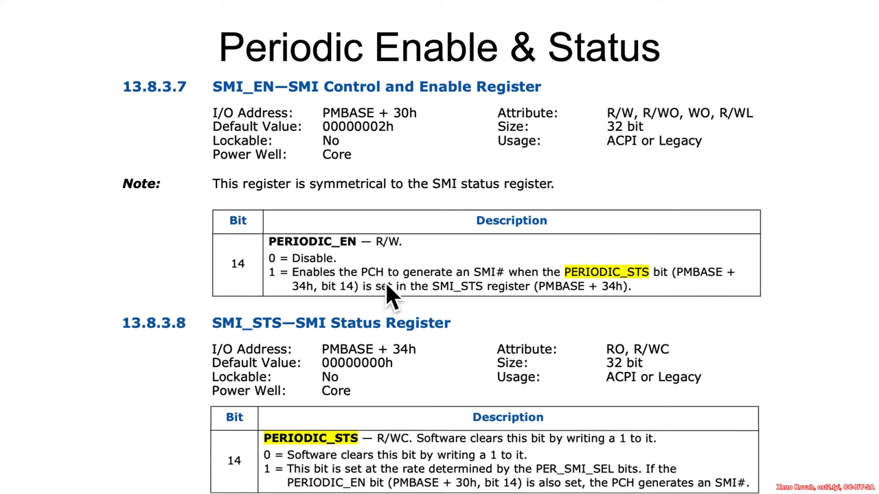
pyautogui.moveTo(353, 460)
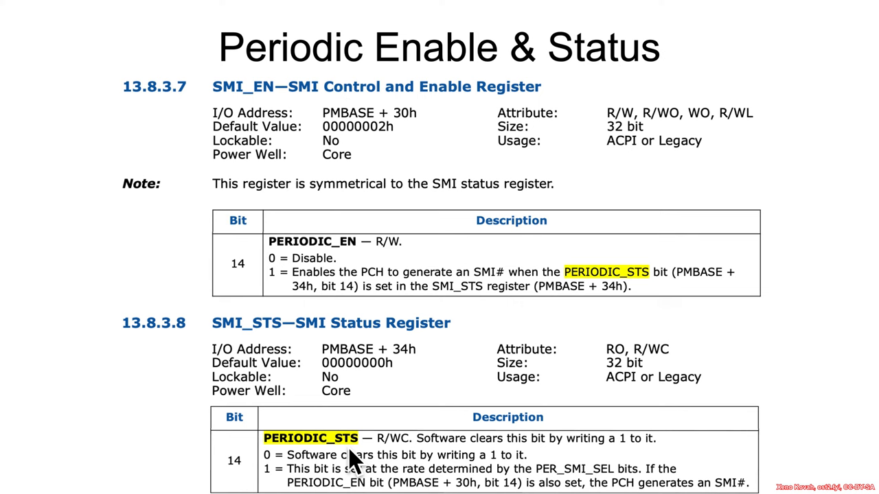
pyautogui.moveTo(363, 467)
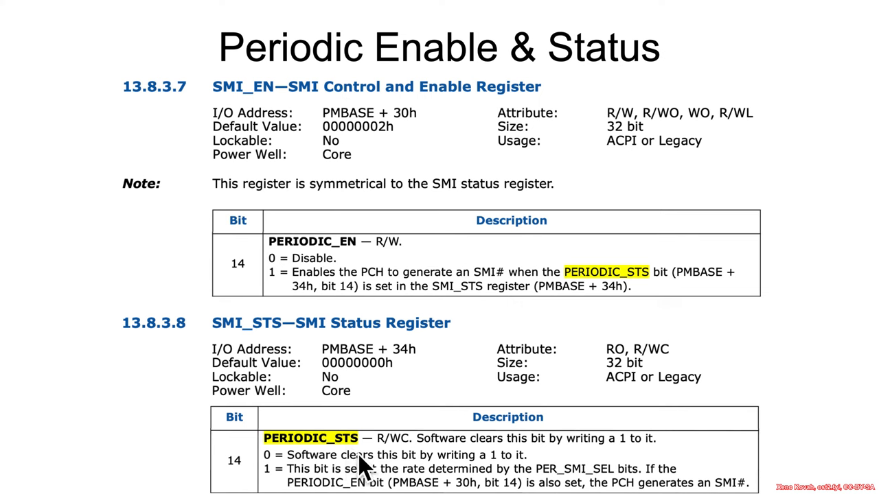
pyautogui.moveTo(376, 378)
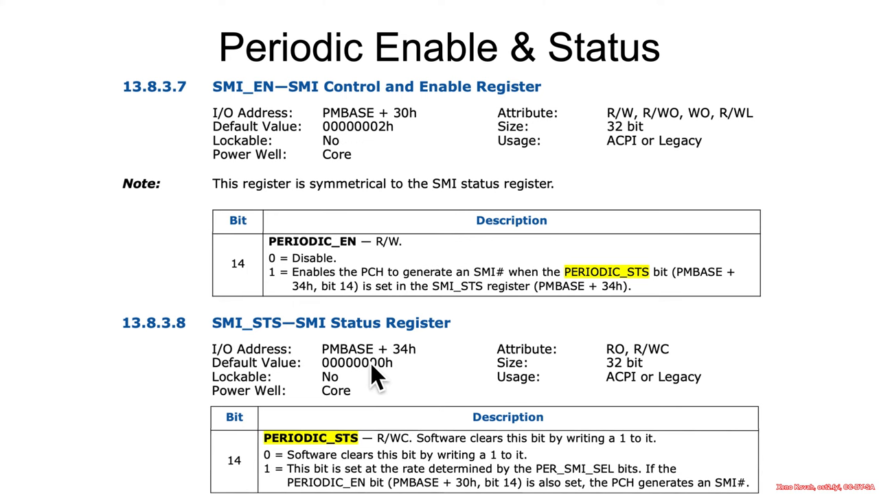